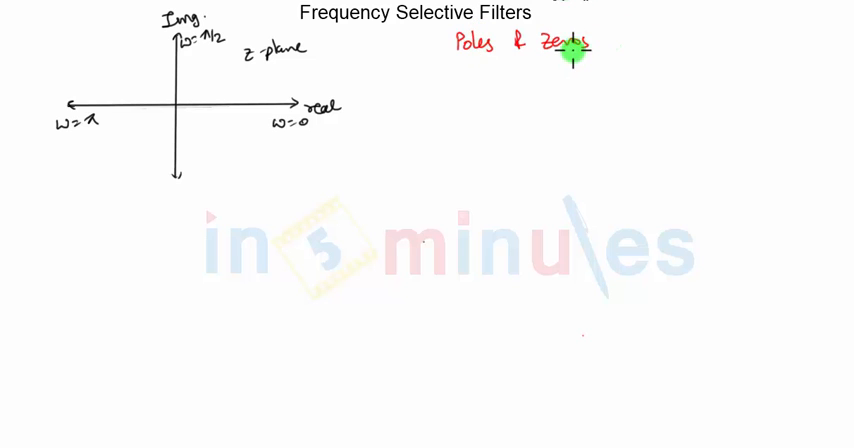
{"action": "mouse_move", "coordinate": [480, 25]}
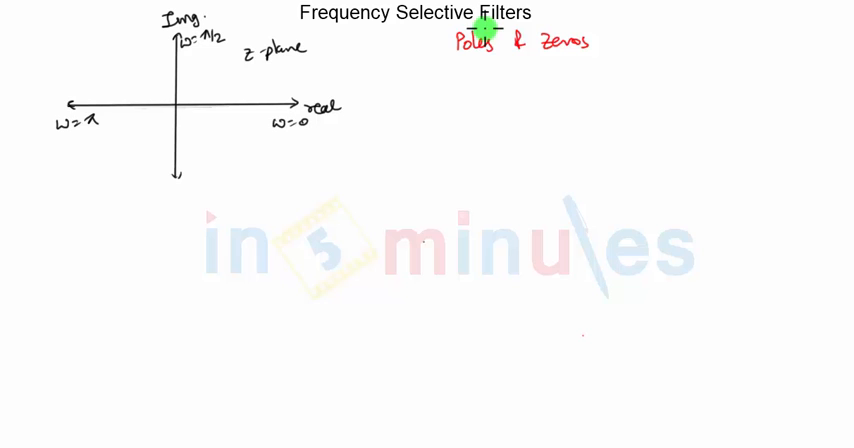